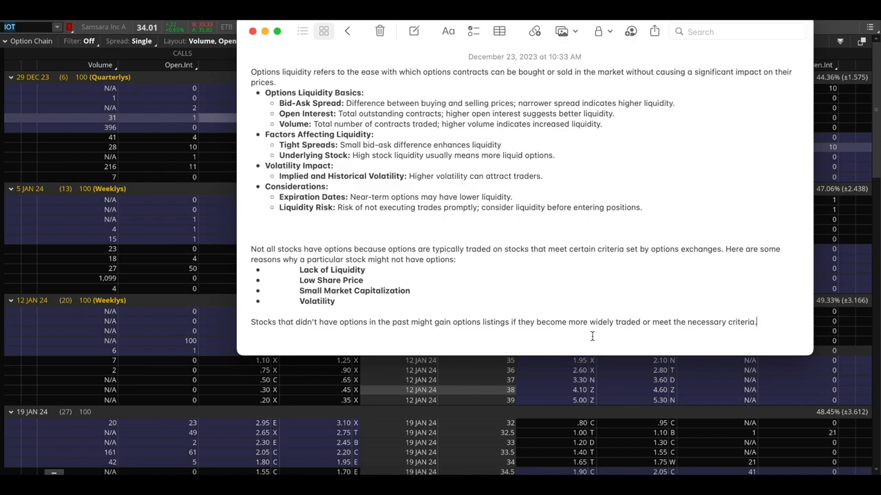
pyautogui.moveTo(496, 151)
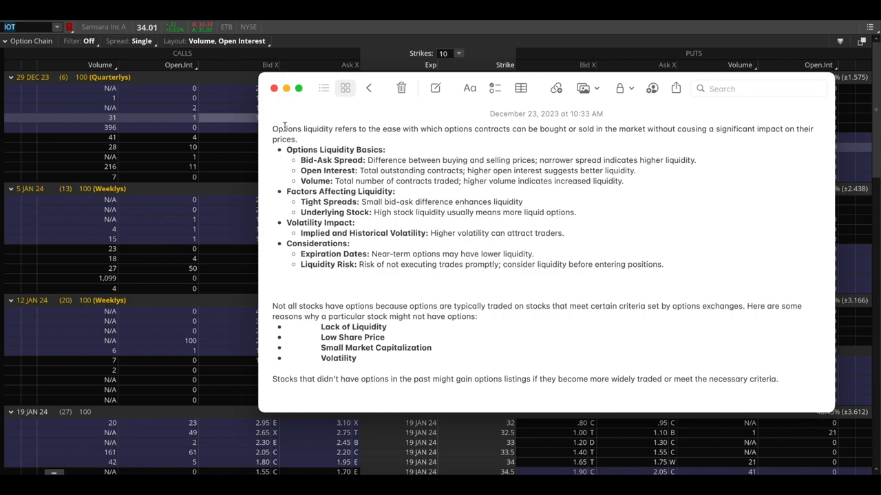
pyautogui.moveTo(327, 145)
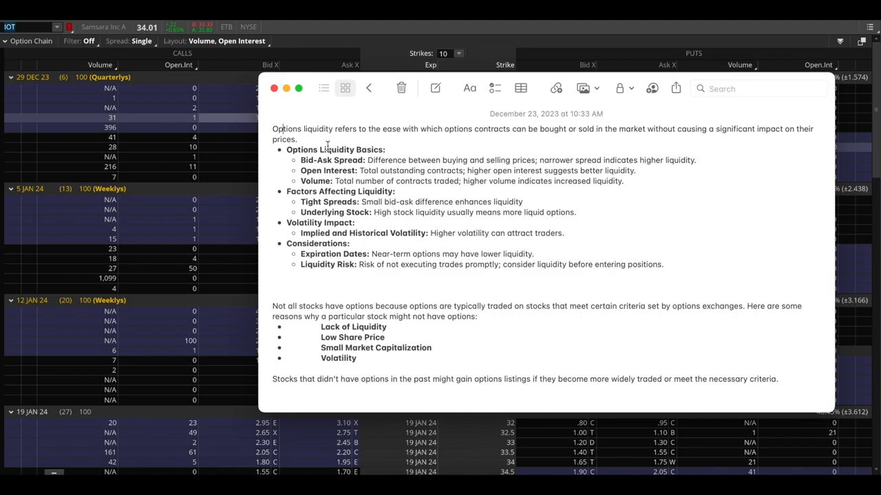
# Step: Raise the IOT option chain above the liquidity note and select the ticker symbol box
pyautogui.click(281, 128)
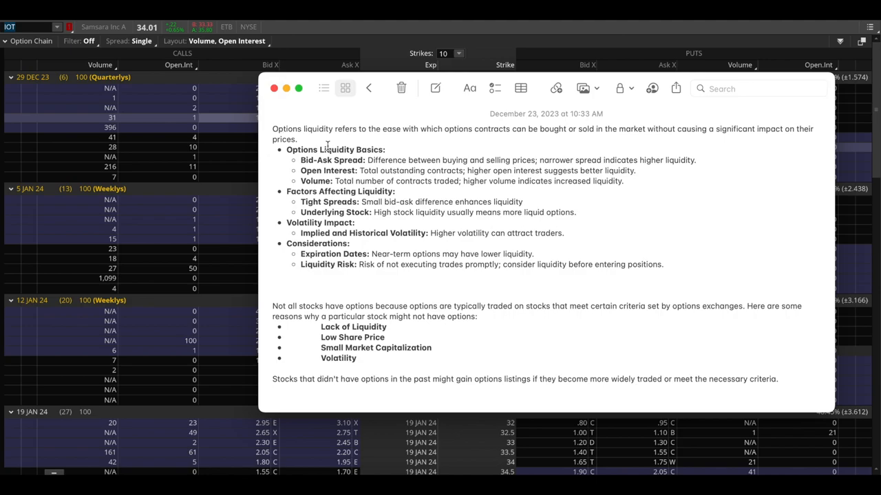
pyautogui.click(279, 129)
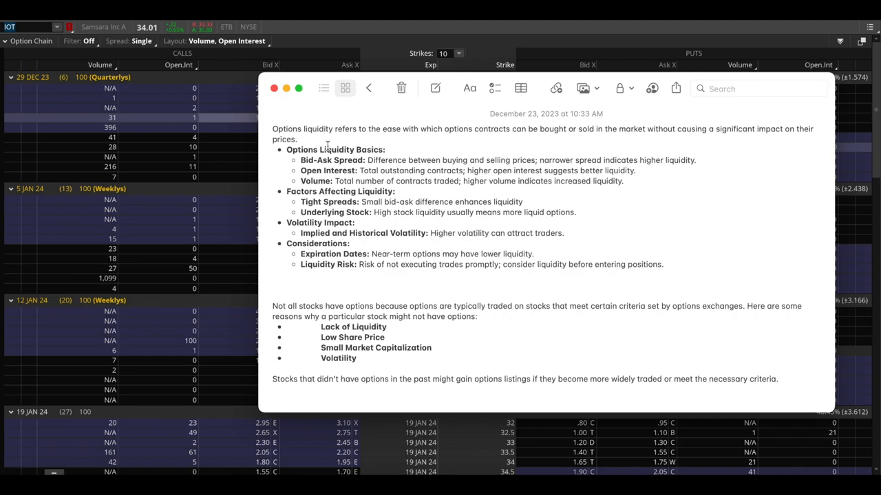
pyautogui.click(274, 128)
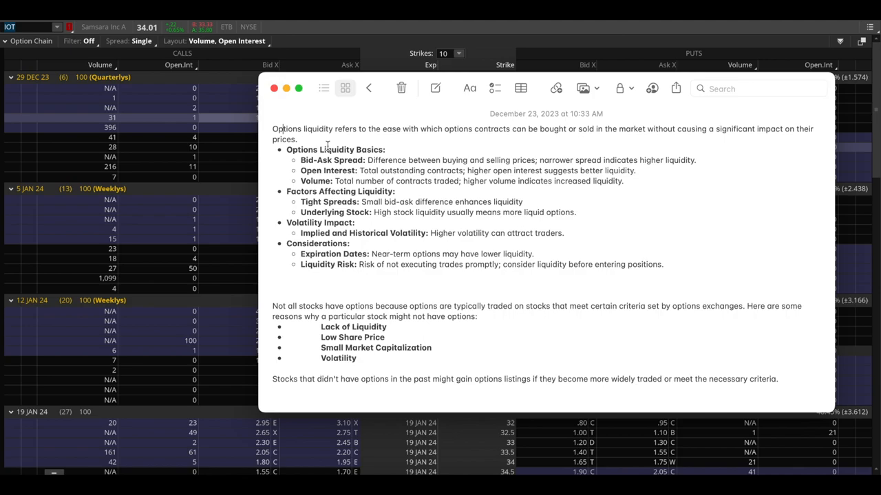
pyautogui.click(282, 129)
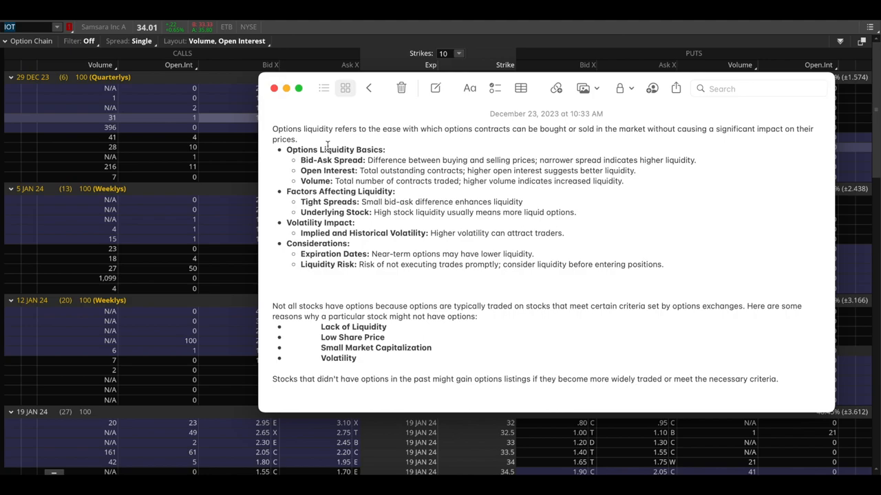
pyautogui.click(273, 130)
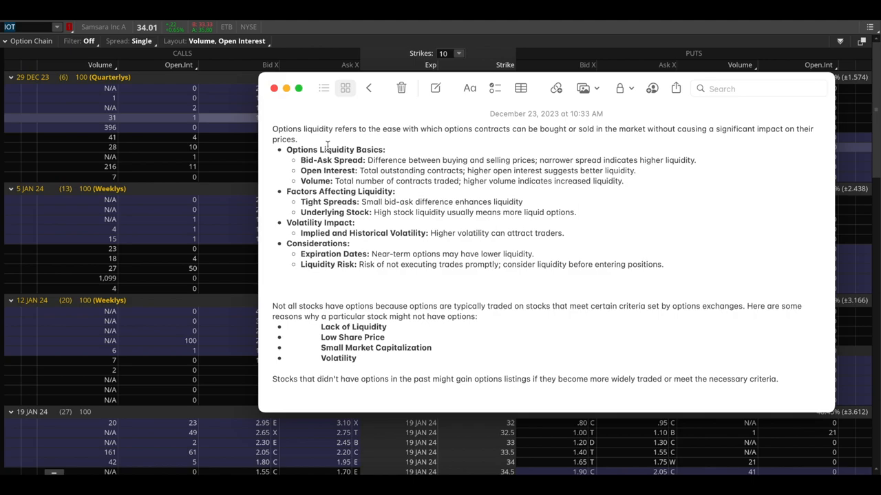
pyautogui.click(274, 128)
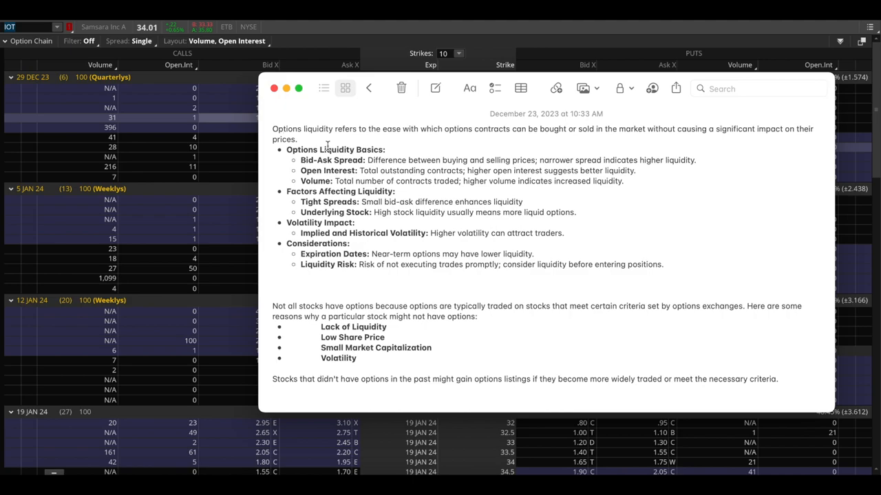
pyautogui.click(273, 128)
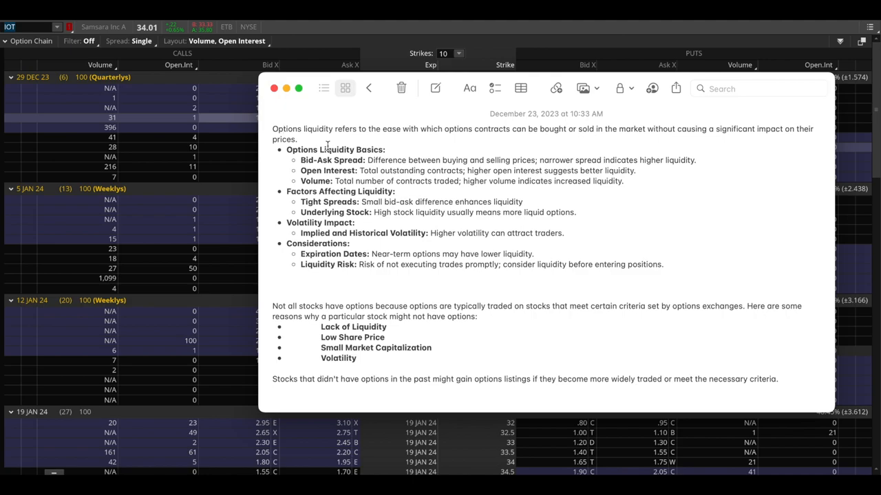
pyautogui.click(274, 128)
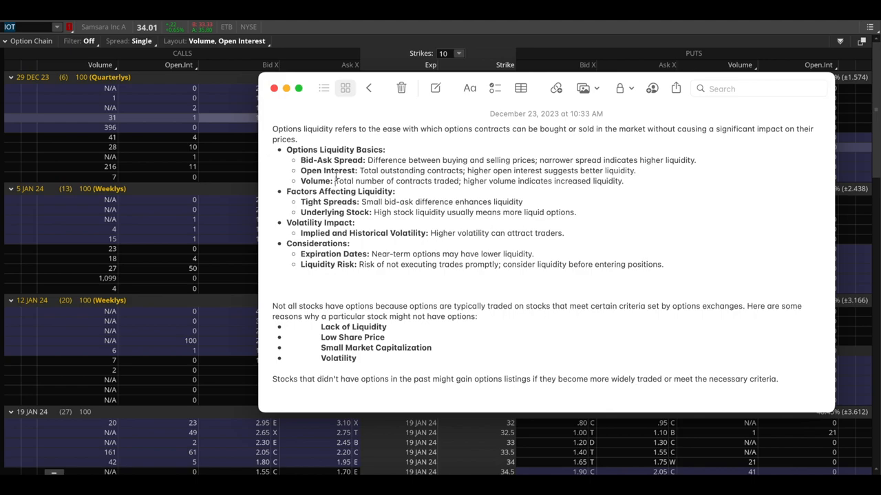
pyautogui.moveTo(329, 33)
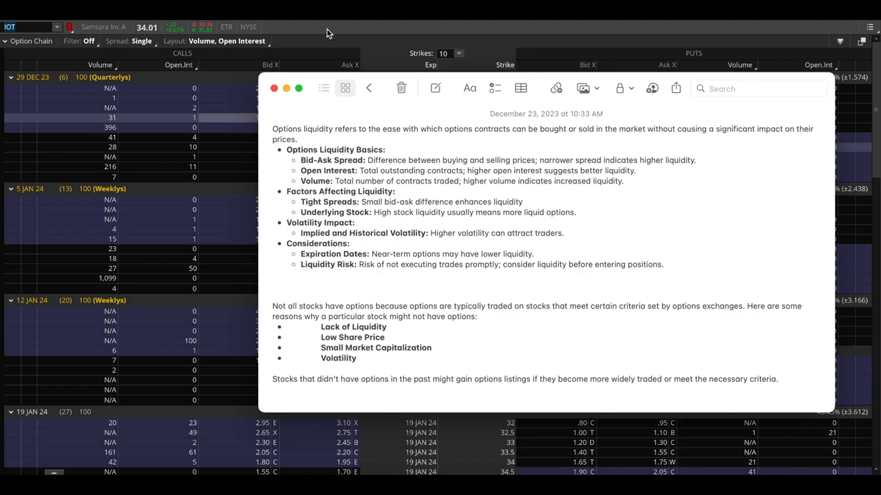
pyautogui.click(274, 89)
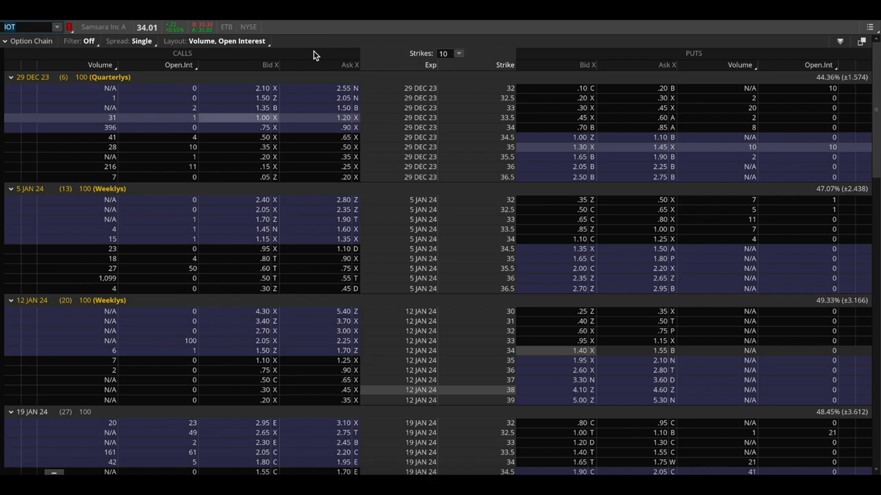
pyautogui.moveTo(302, 93)
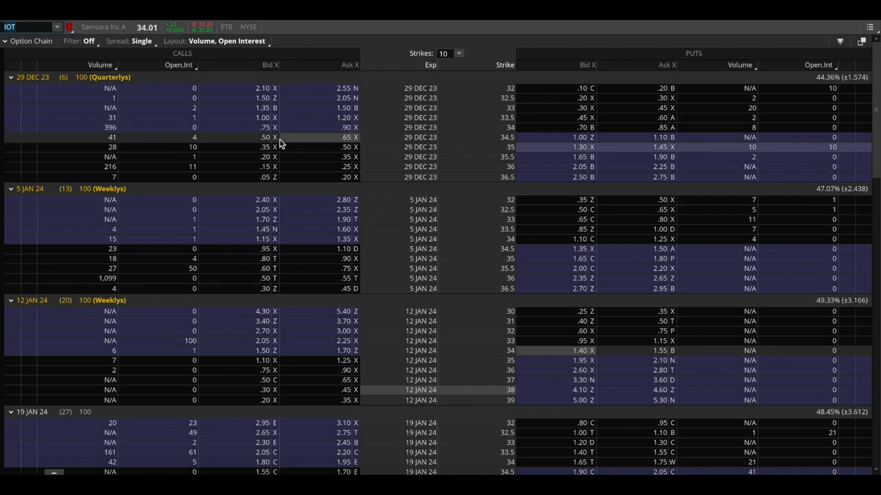
pyautogui.moveTo(303, 146)
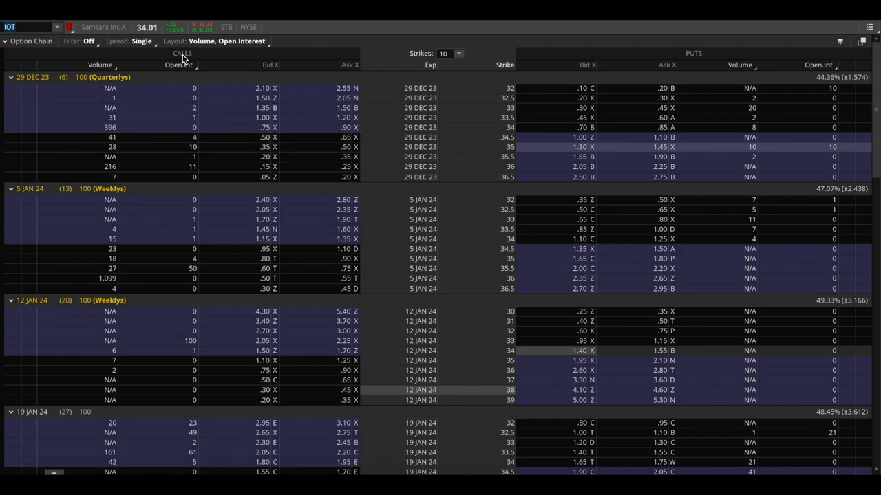
pyautogui.click(27, 27)
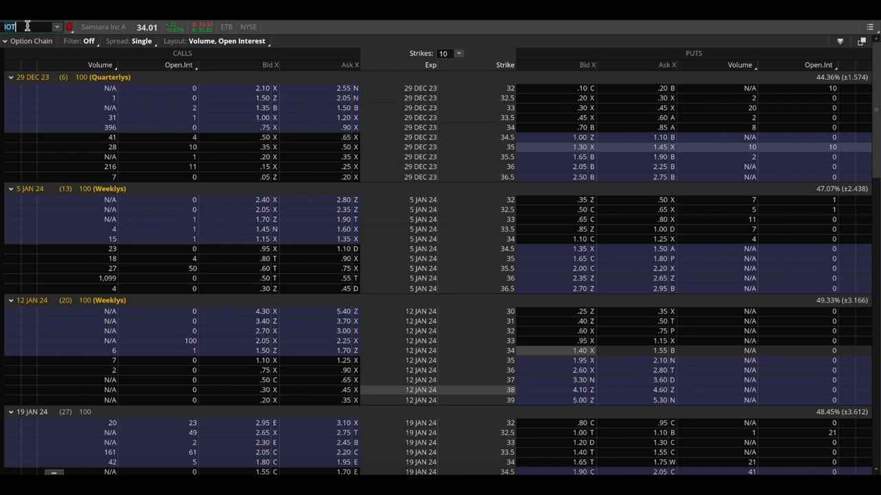
# Step: Enter SPY as the option chain symbol in place of IOT
pyautogui.write('SPY')
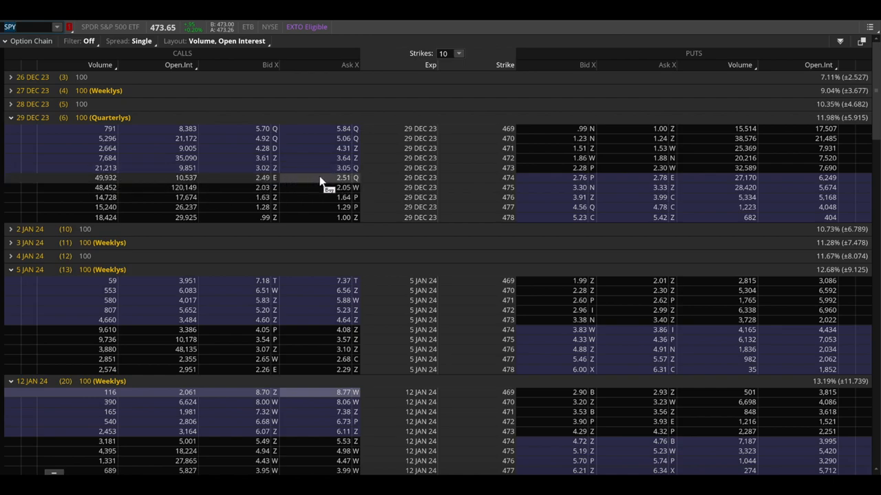
pyautogui.moveTo(316, 172)
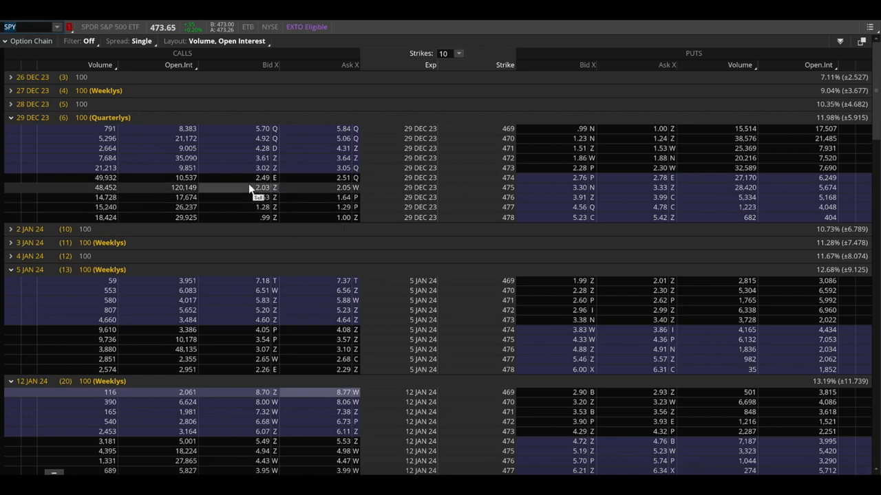
pyautogui.moveTo(287, 190)
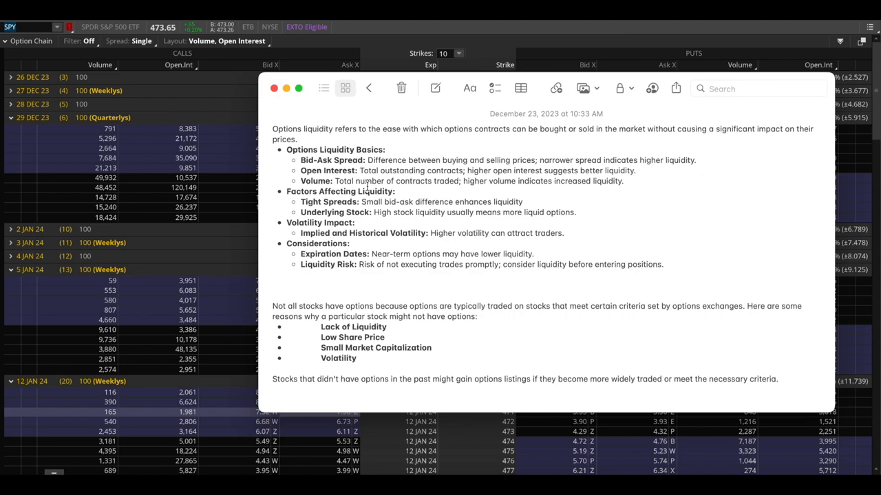
pyautogui.moveTo(351, 103)
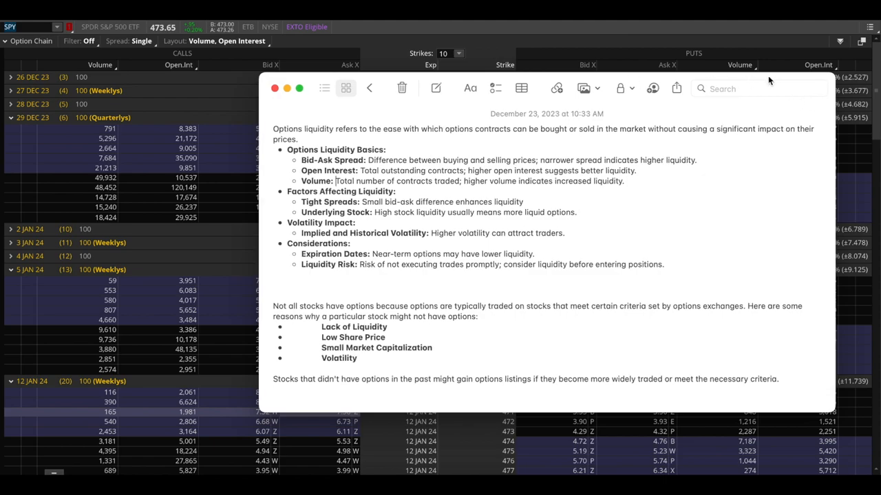
pyautogui.click(274, 88)
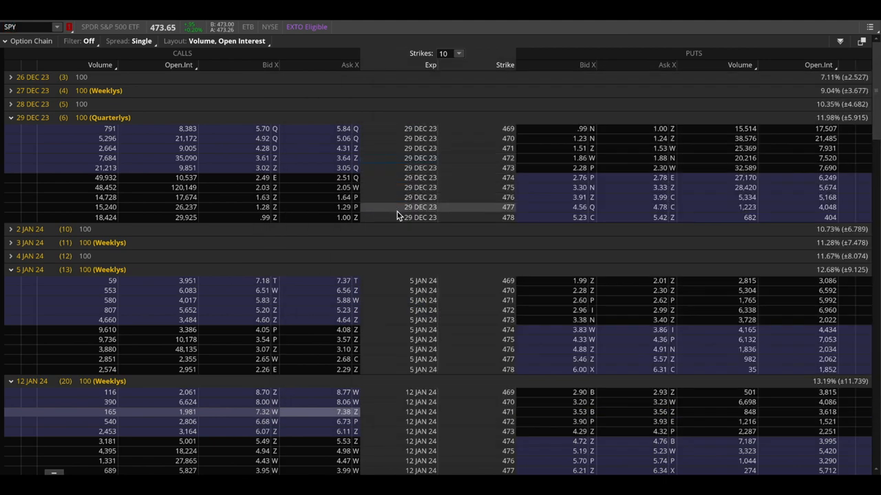
pyautogui.moveTo(330, 149)
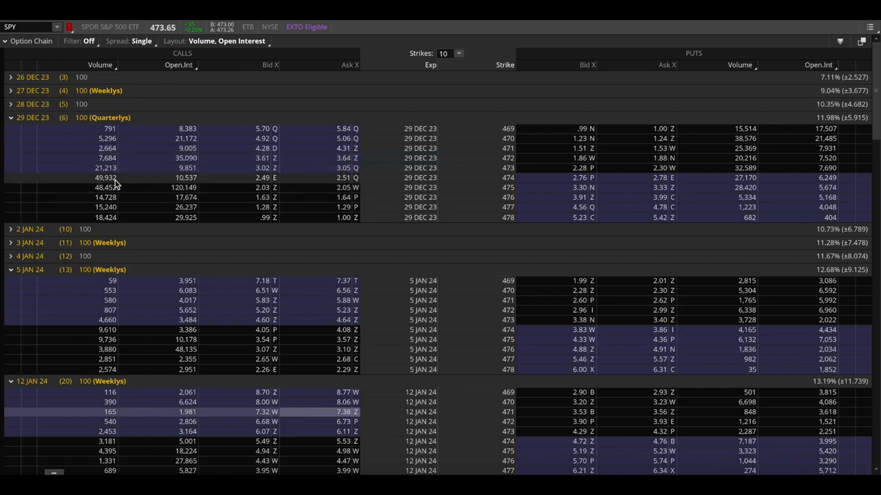
pyautogui.moveTo(100, 183)
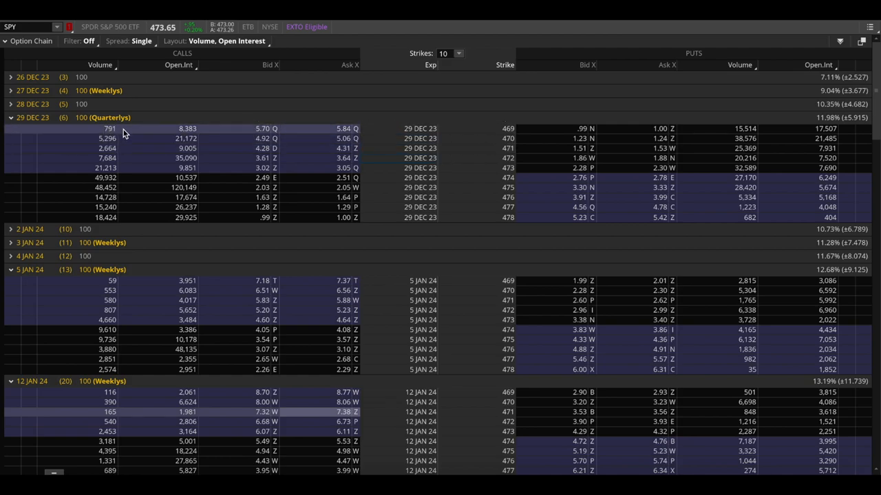
pyautogui.moveTo(136, 133)
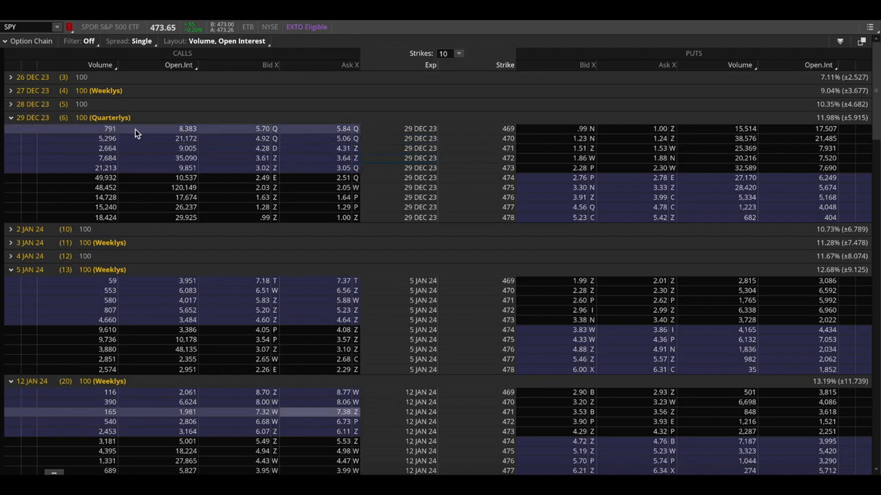
pyautogui.moveTo(172, 207)
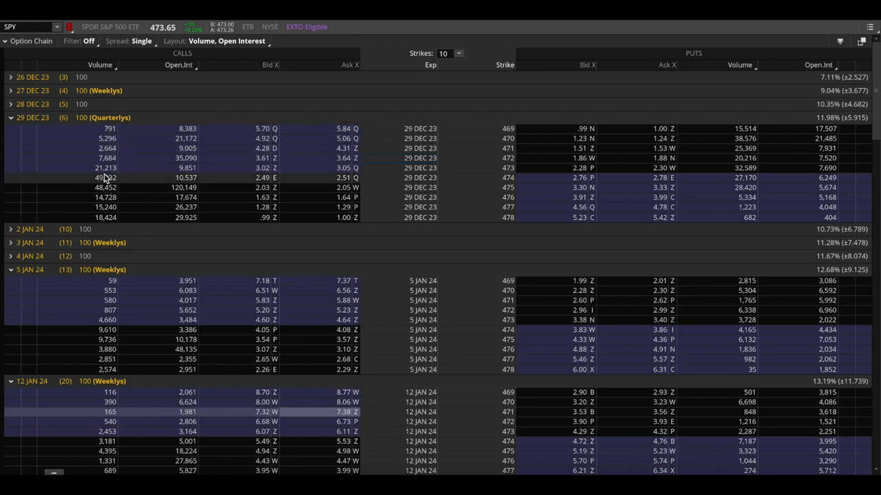
pyautogui.moveTo(116, 182)
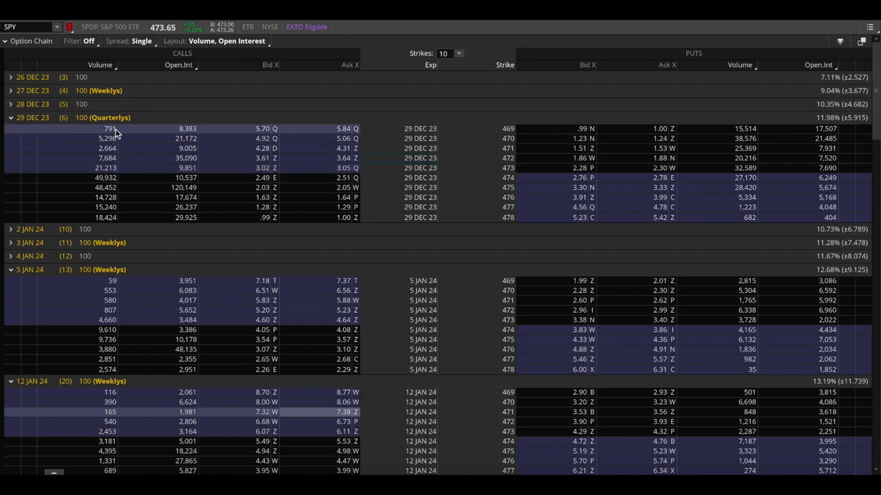
pyautogui.moveTo(199, 133)
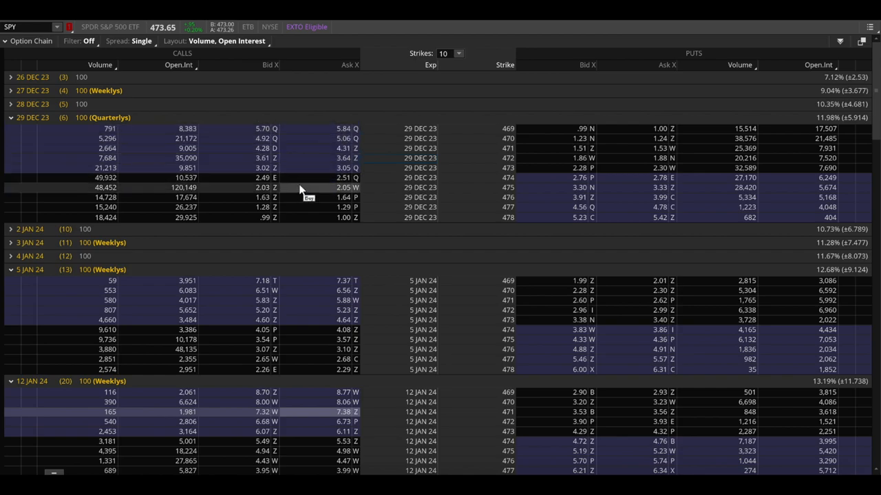
pyautogui.moveTo(307, 185)
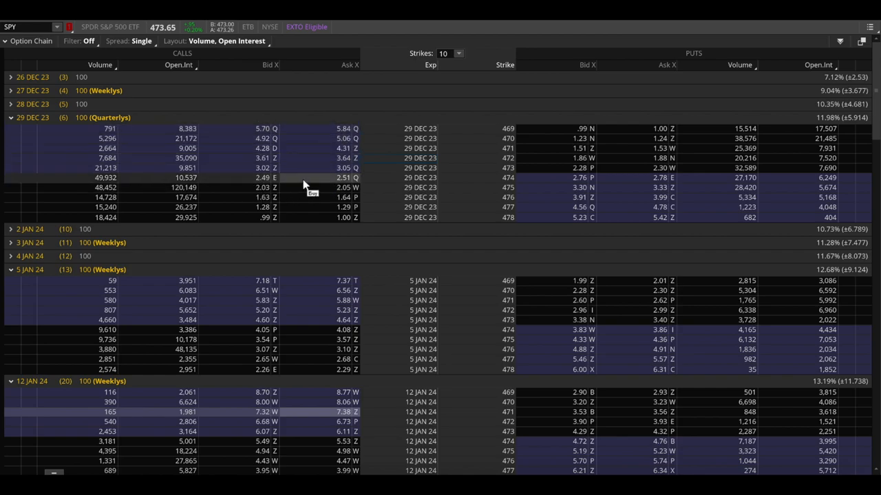
pyautogui.moveTo(269, 168)
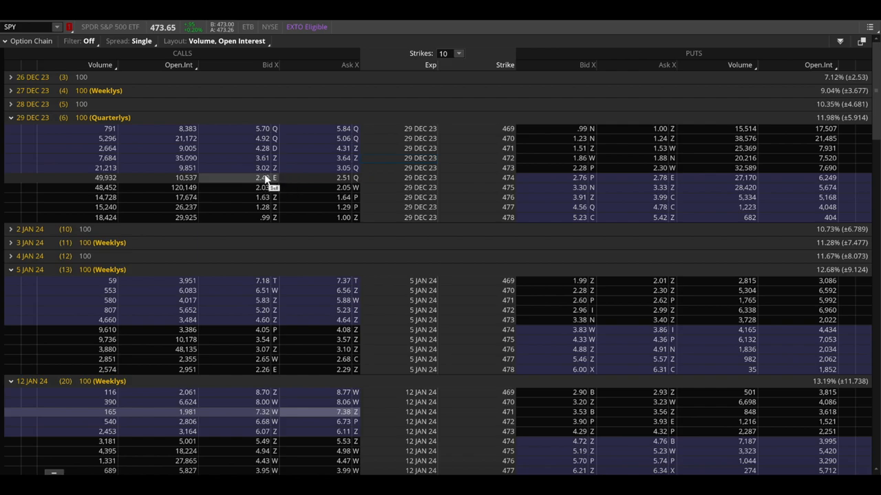
pyautogui.moveTo(269, 129)
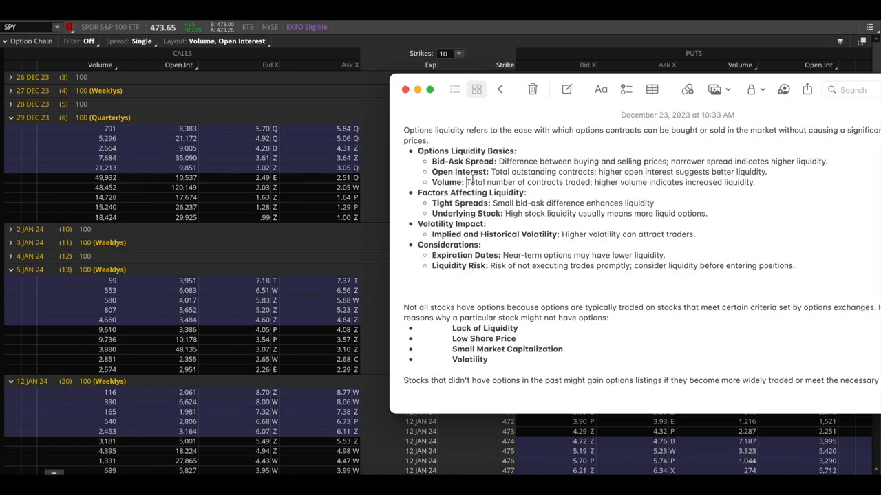
pyautogui.moveTo(497, 72)
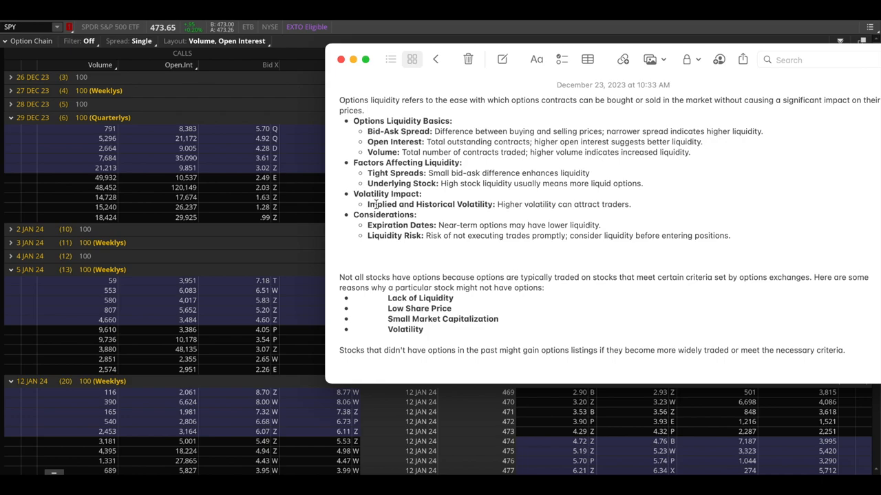
# Step: Bring the Apple Notes options liquidity note forward over the SPY chain
pyautogui.click(475, 173)
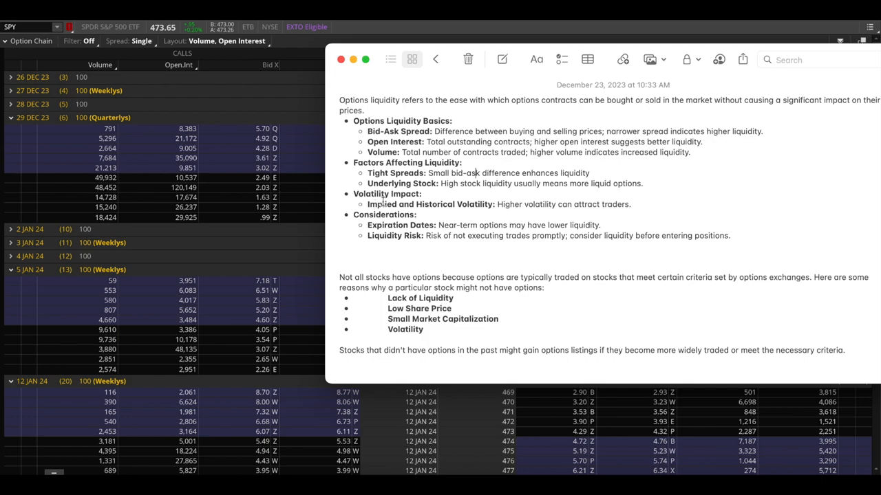
pyautogui.moveTo(438, 201)
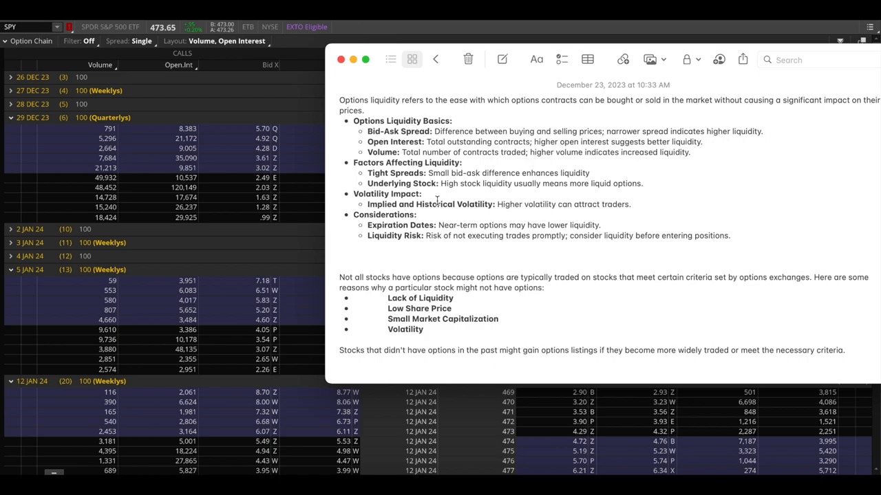
pyautogui.click(475, 173)
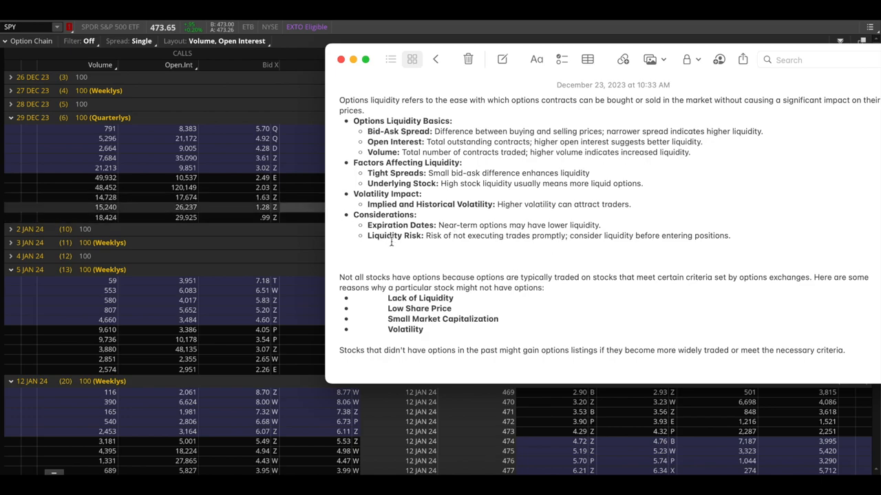
pyautogui.moveTo(423, 226)
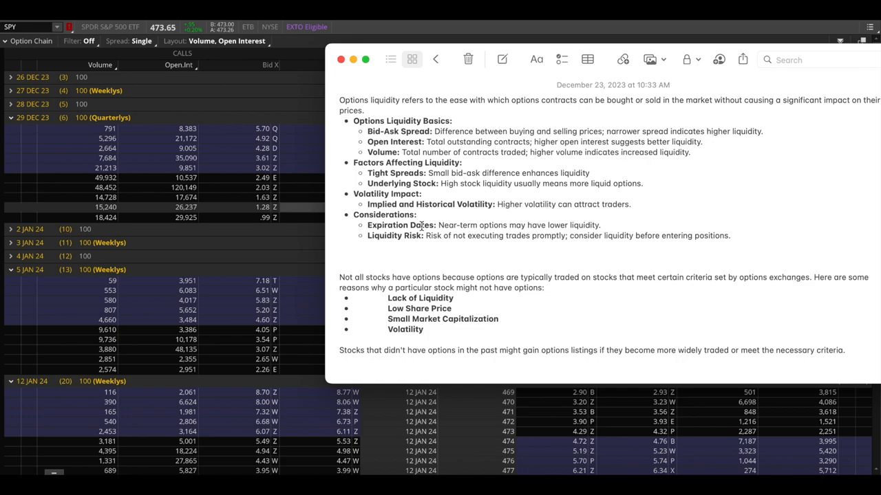
pyautogui.moveTo(492, 233)
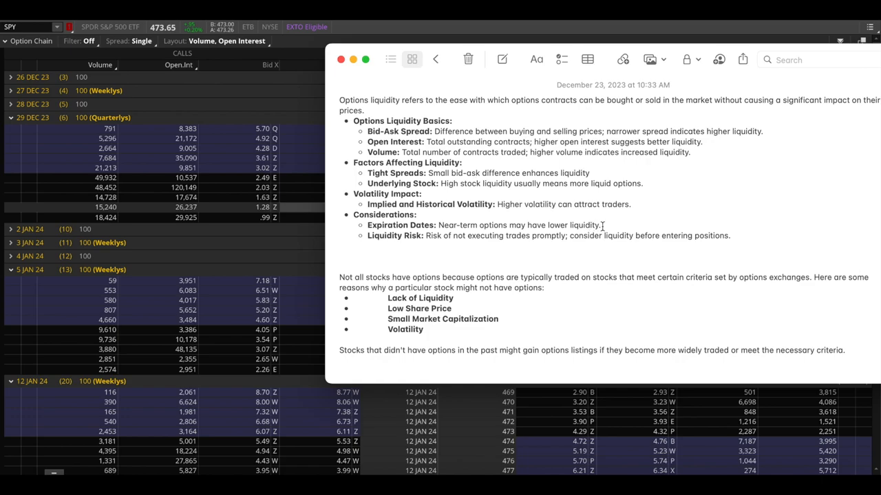
pyautogui.moveTo(613, 226)
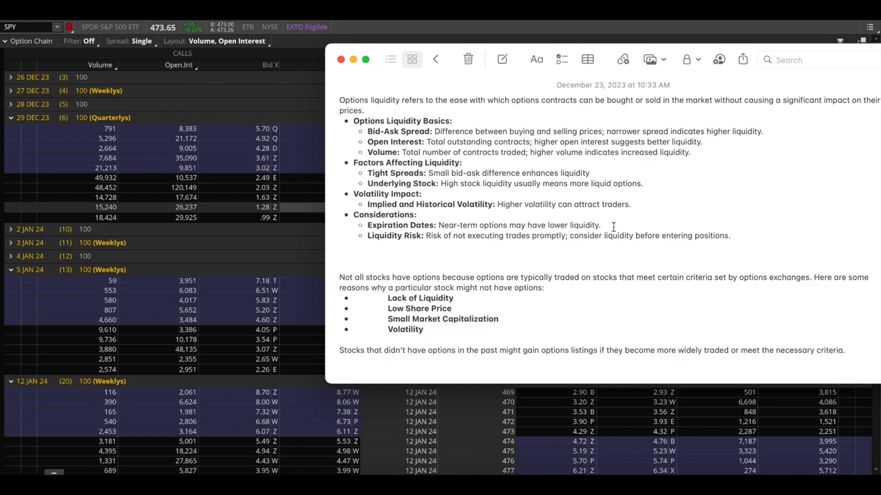
pyautogui.moveTo(450, 224); pyautogui.dragTo(612, 225)
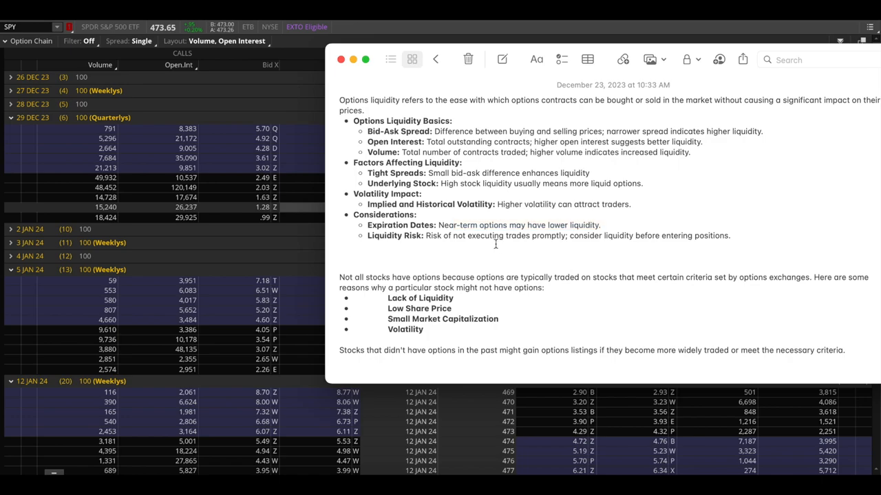
pyautogui.click(339, 246)
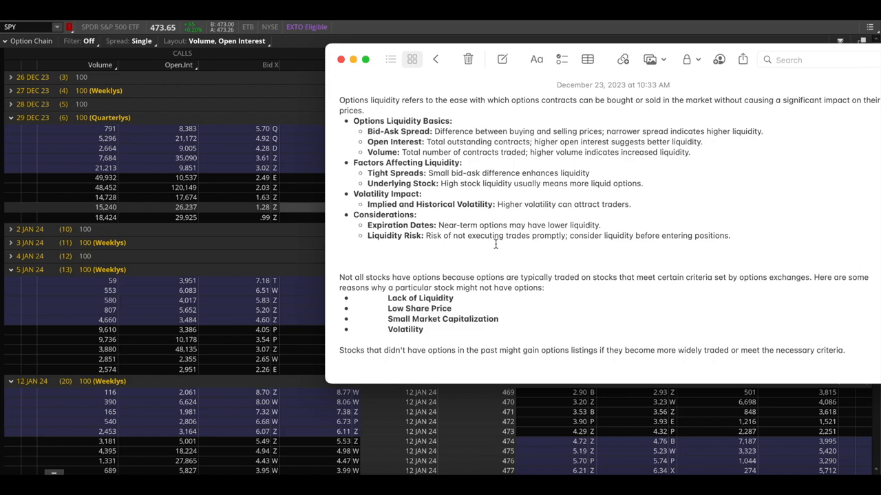
pyautogui.click(338, 246)
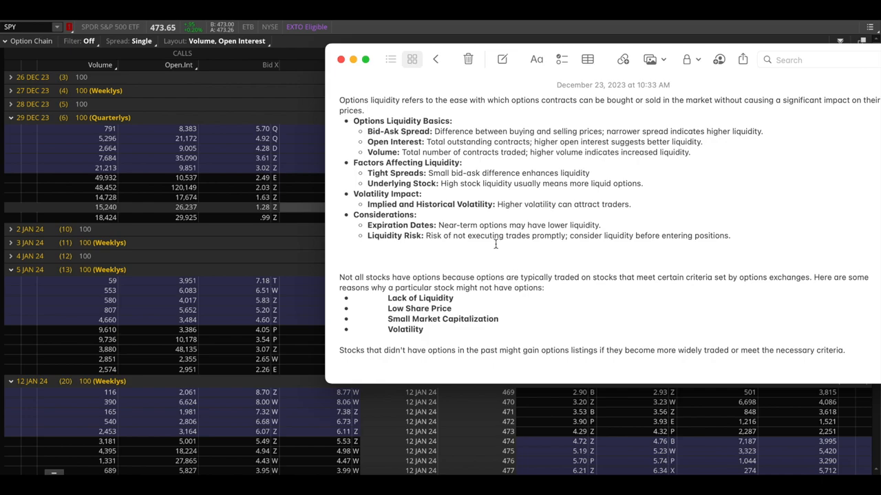
pyautogui.click(339, 245)
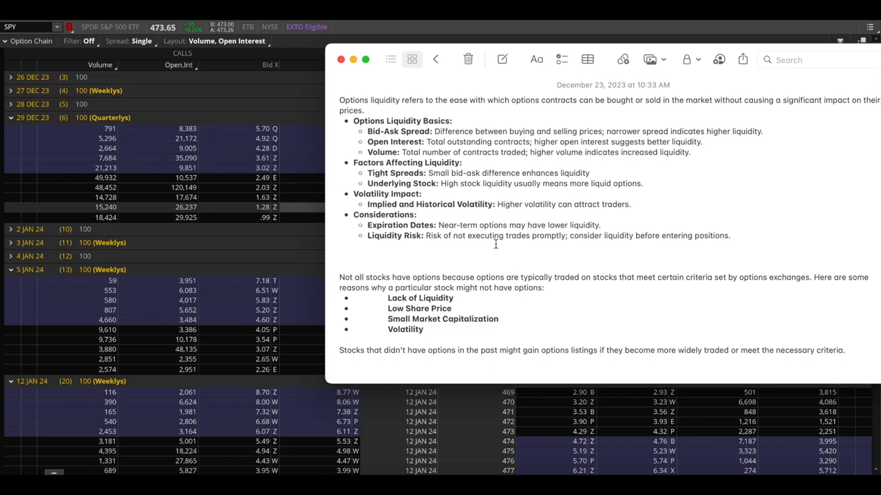
pyautogui.click(339, 246)
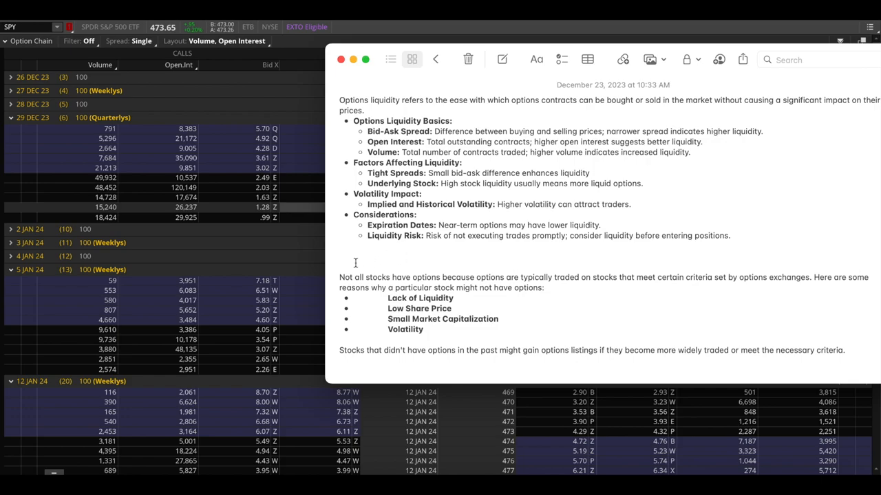
pyautogui.moveTo(351, 272)
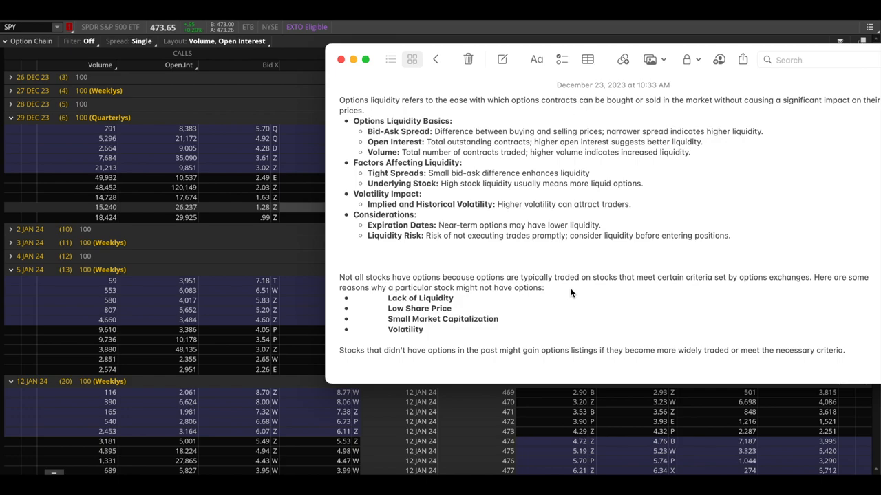
pyautogui.click(339, 246)
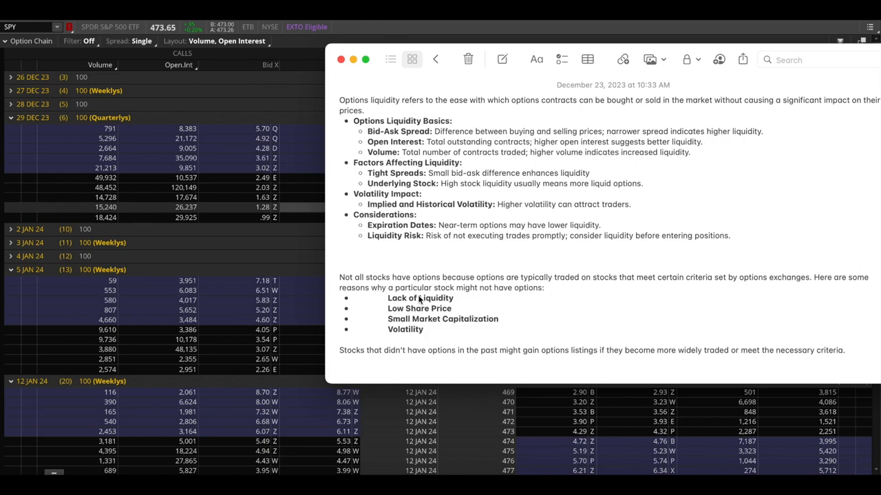
pyautogui.moveTo(465, 305)
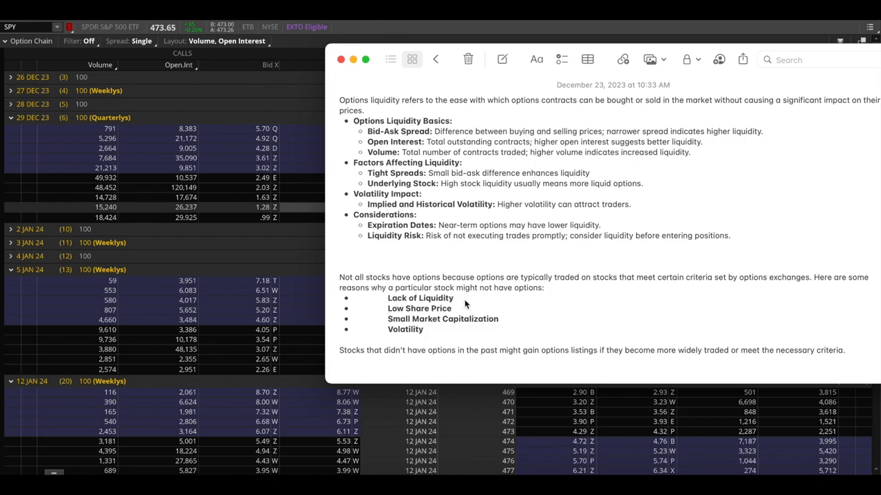
pyautogui.moveTo(460, 319)
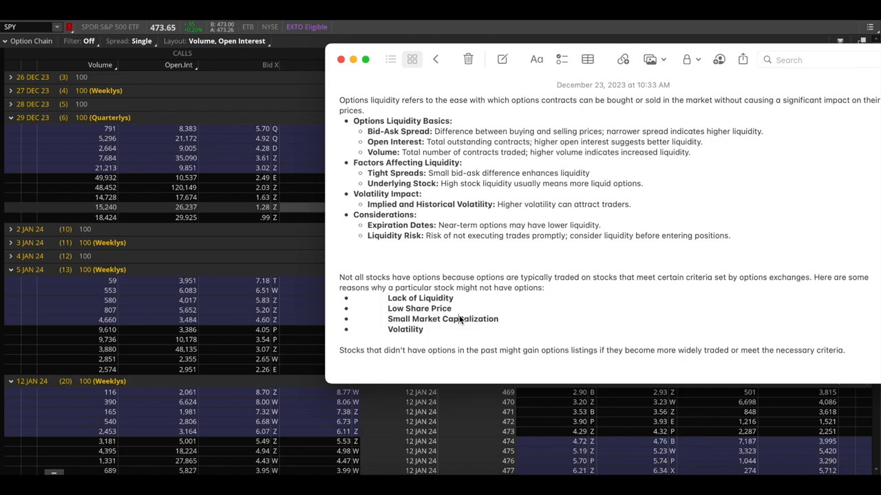
pyautogui.moveTo(395, 352)
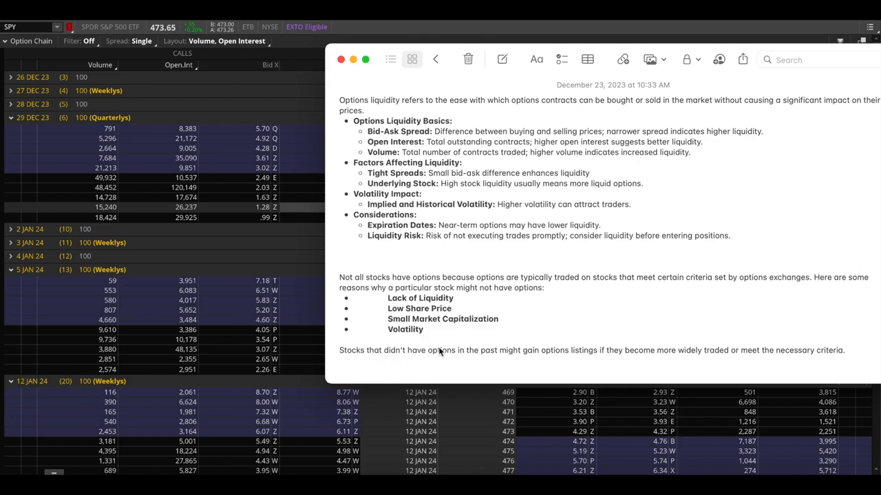
pyautogui.moveTo(622, 371)
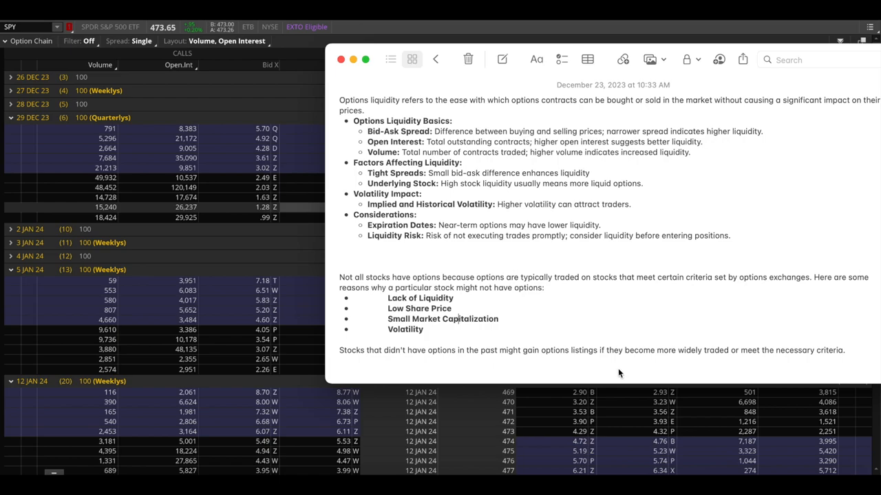
pyautogui.moveTo(700, 329)
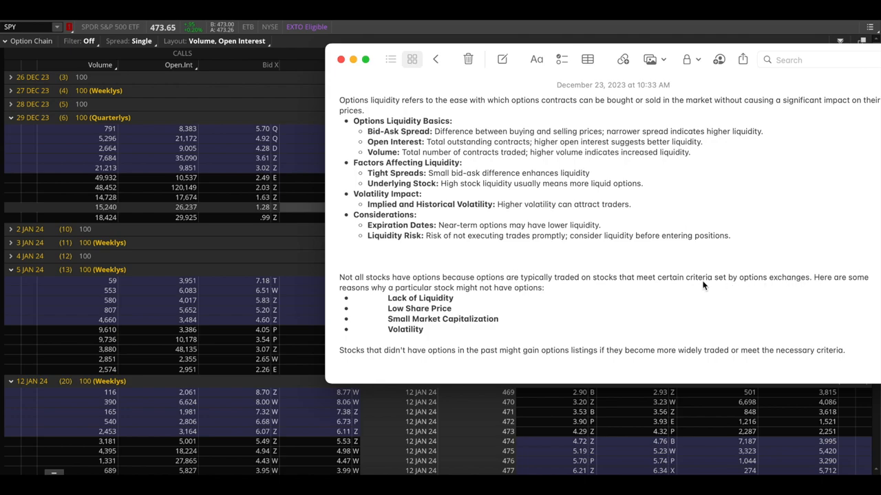
pyautogui.moveTo(380, 281)
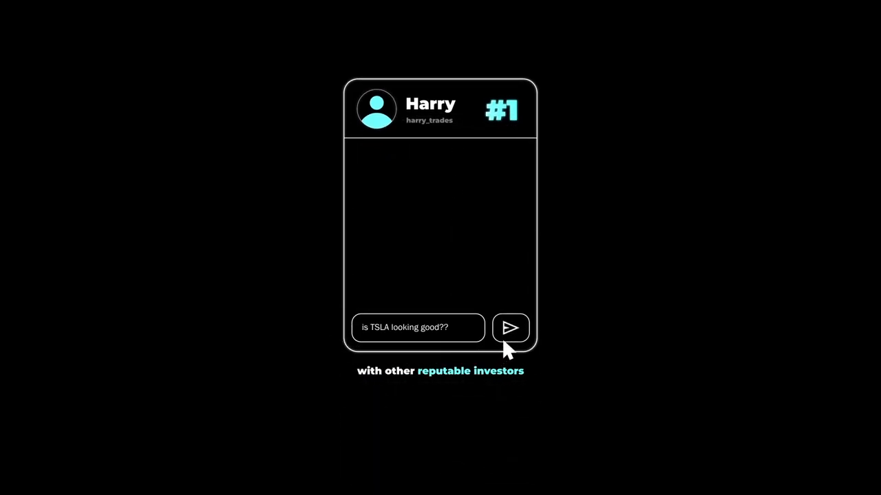
pyautogui.click(509, 327)
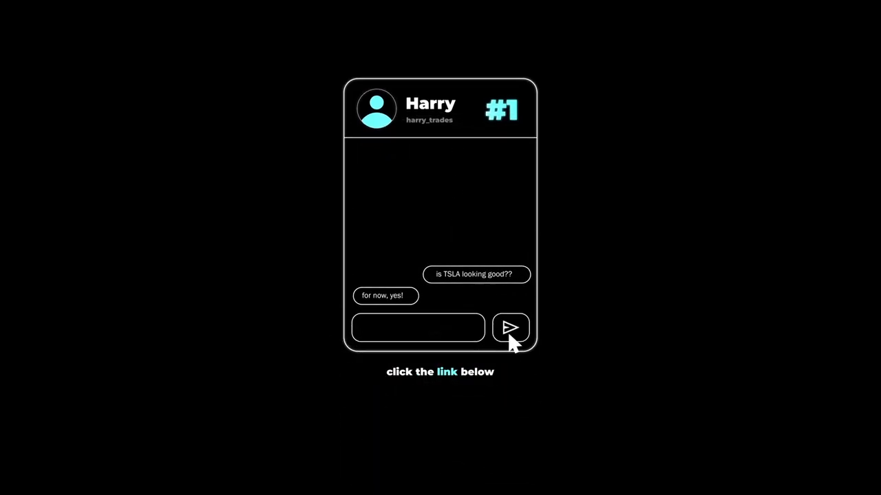